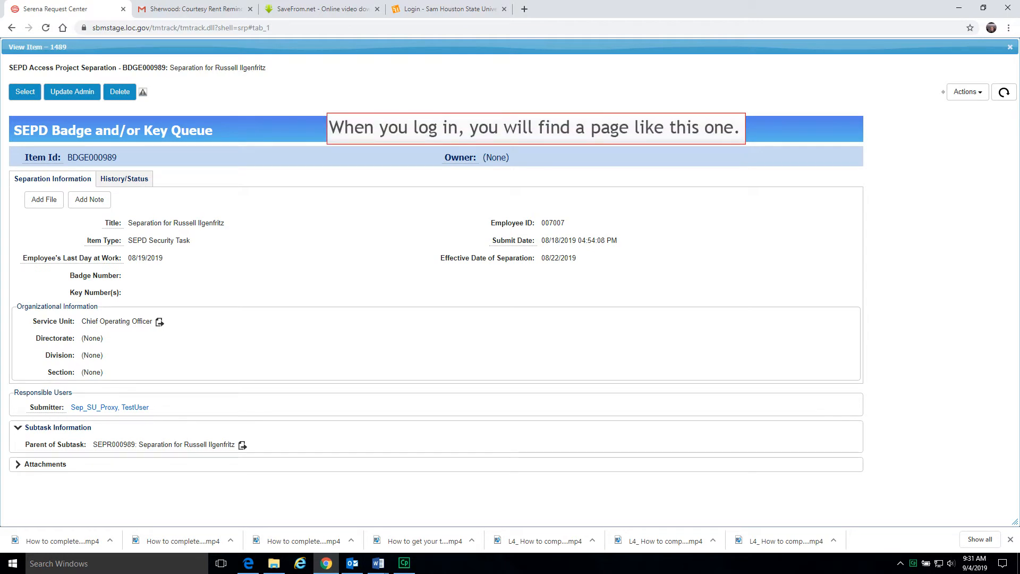
# Take ownership of the separation task and enter key number 12345 beside badge DDGE1024.
pyautogui.click(25, 91)
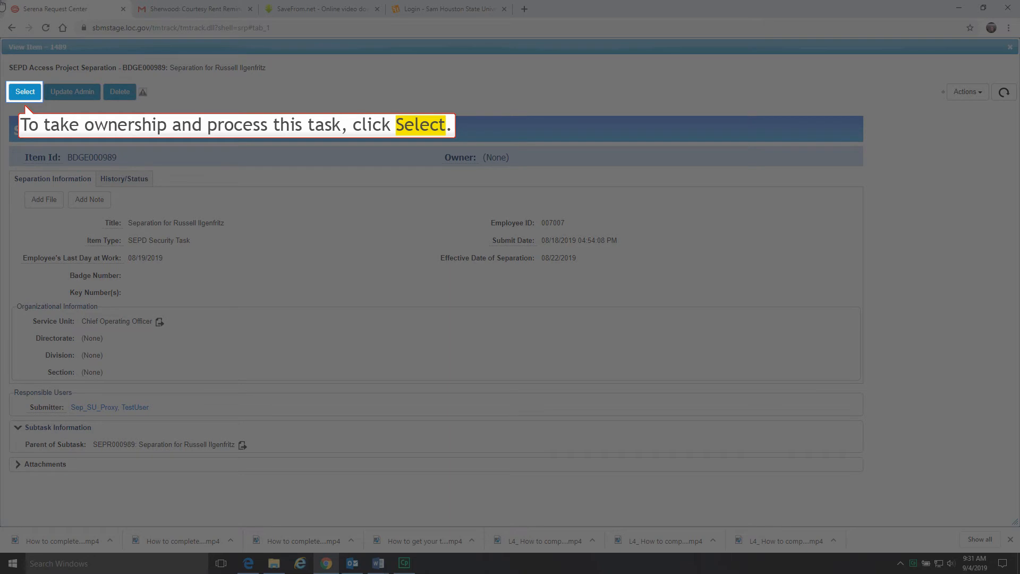
pyautogui.click(25, 92)
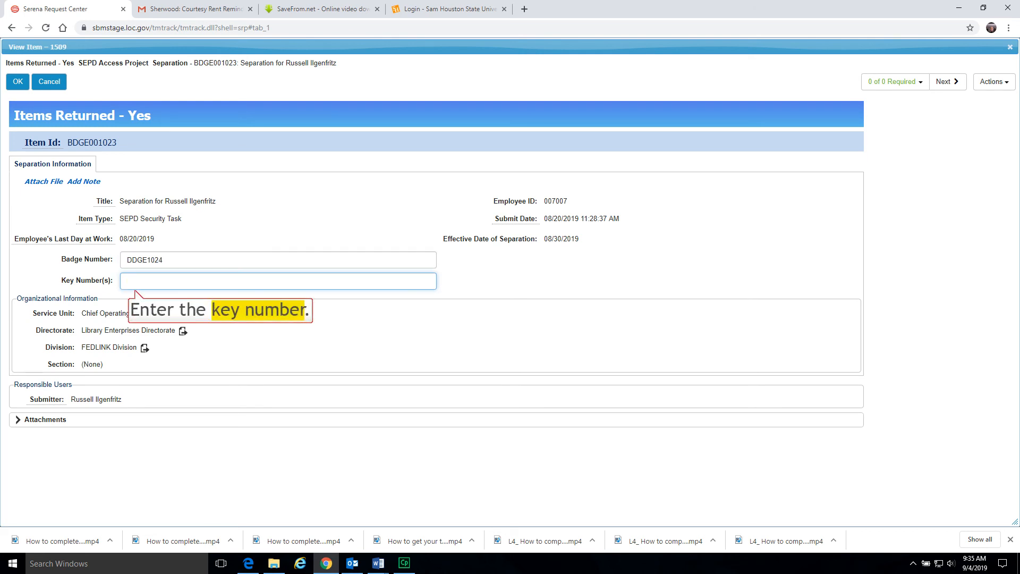
pyautogui.write('12345')
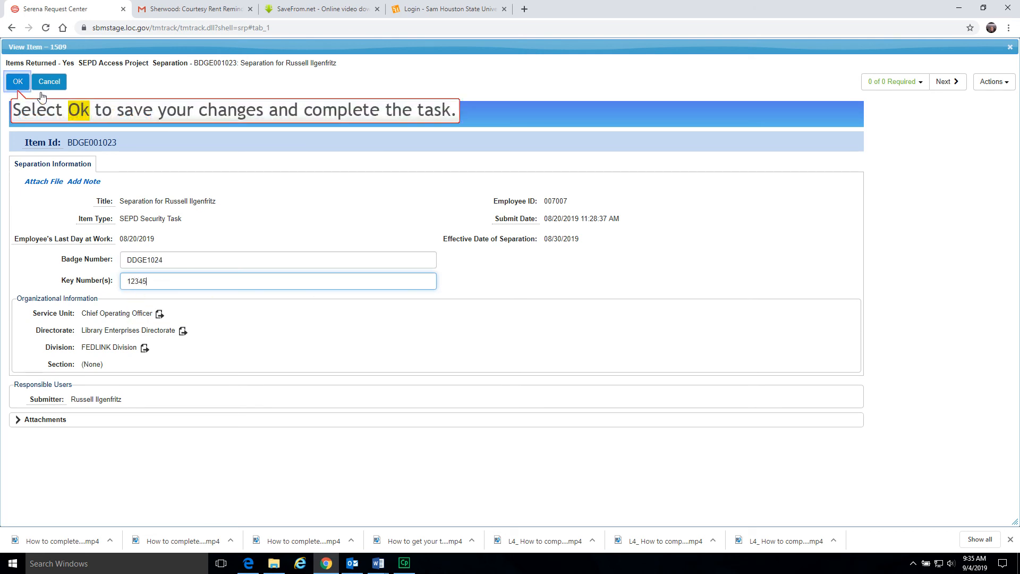